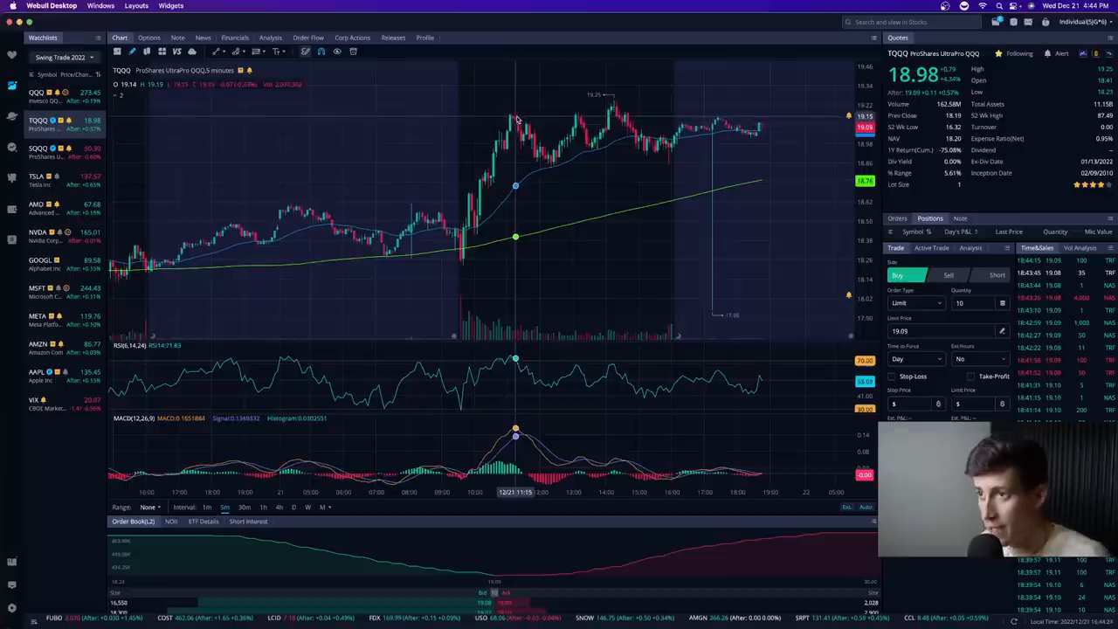
pyautogui.moveTo(461, 251)
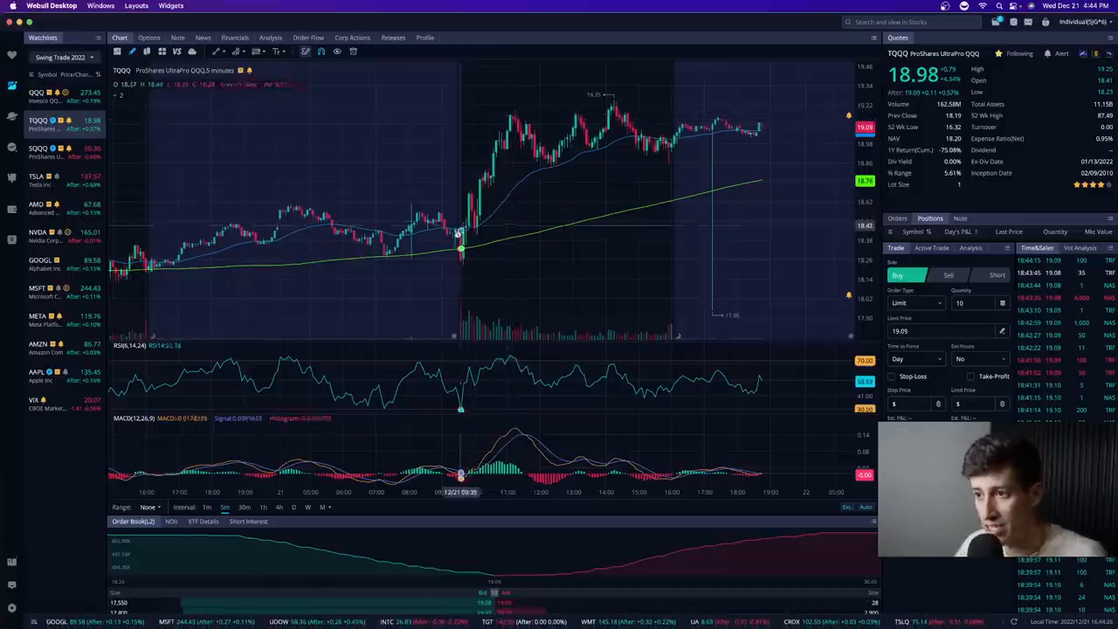
pyautogui.moveTo(509, 236)
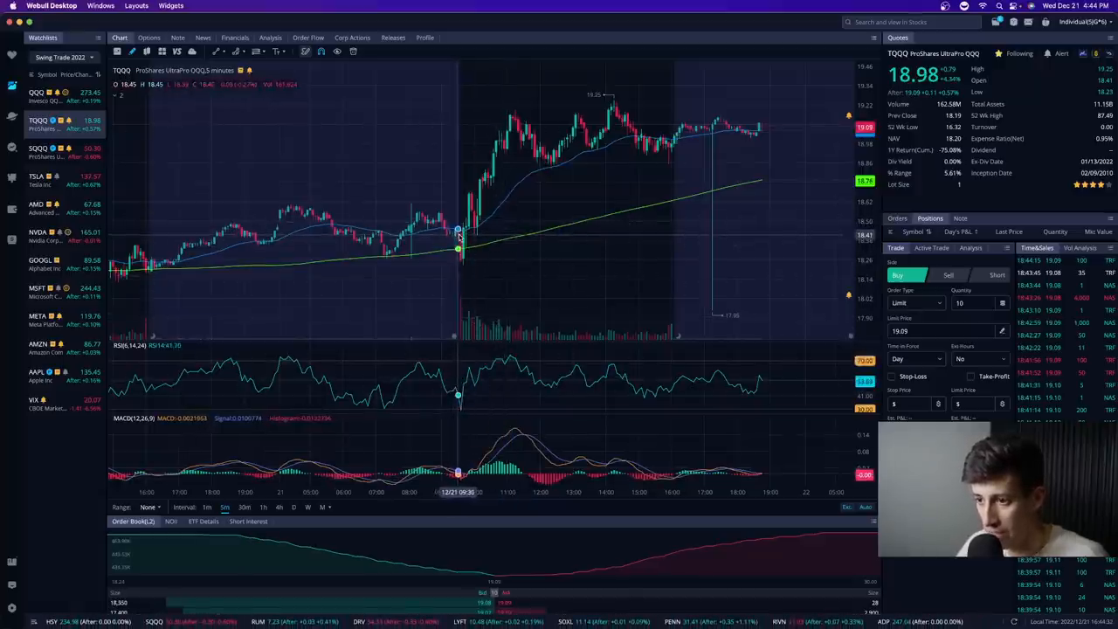
pyautogui.moveTo(515, 114)
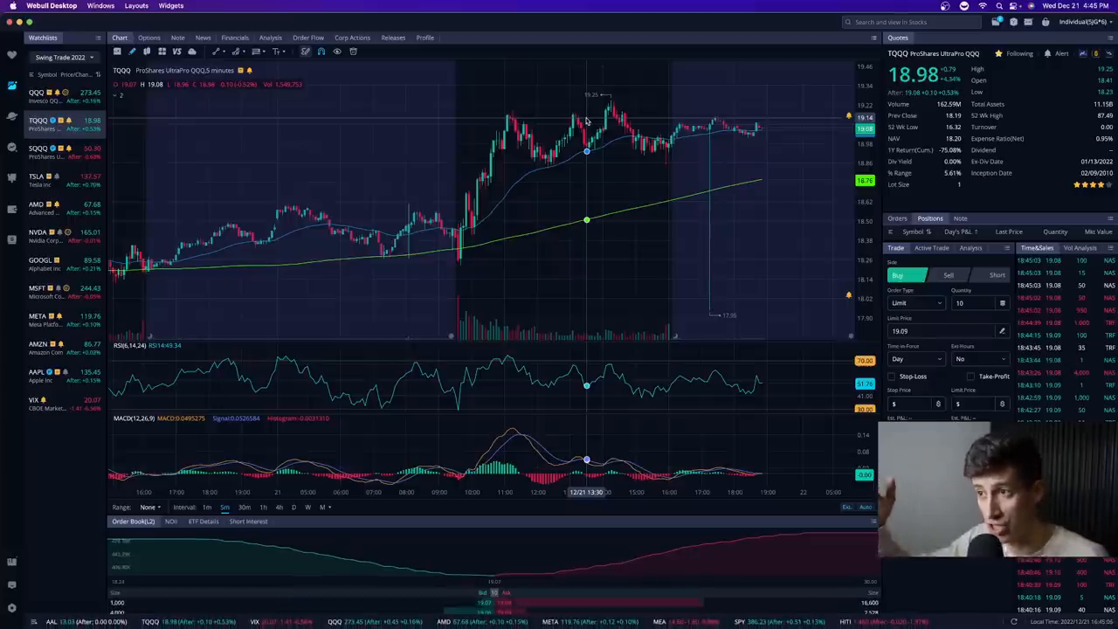
pyautogui.moveTo(578, 117)
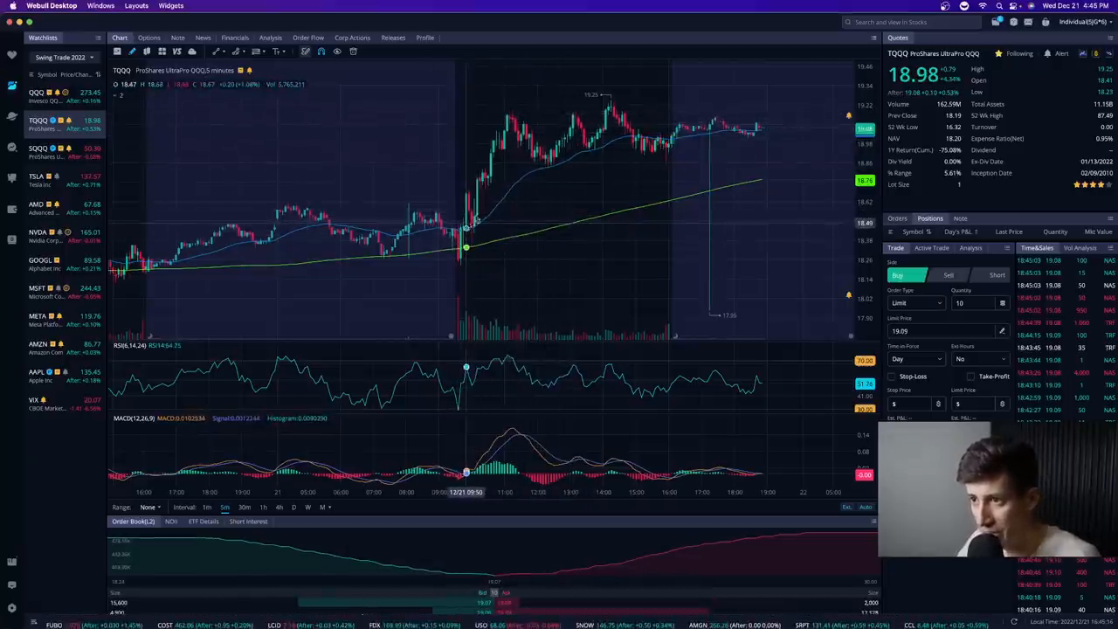
pyautogui.moveTo(609, 214)
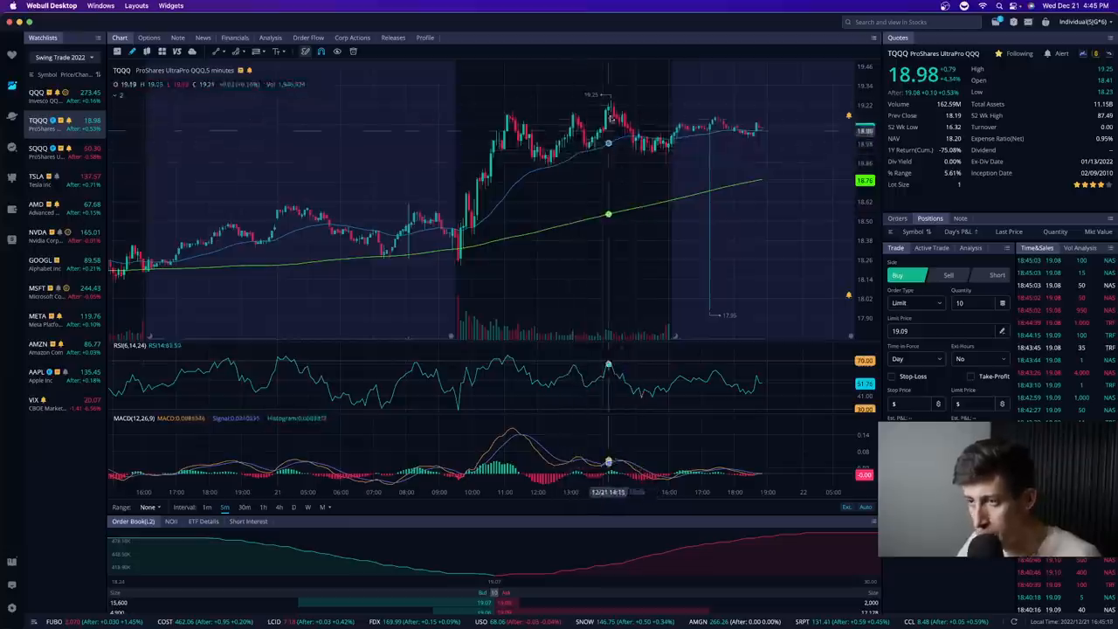
pyautogui.moveTo(628, 105)
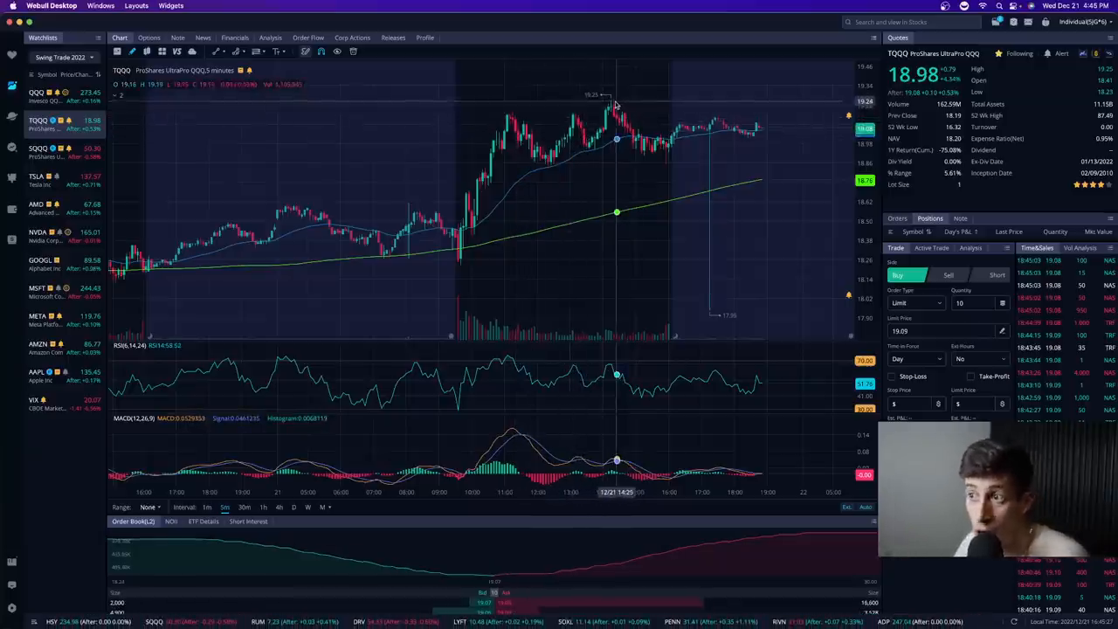
pyautogui.moveTo(616, 105)
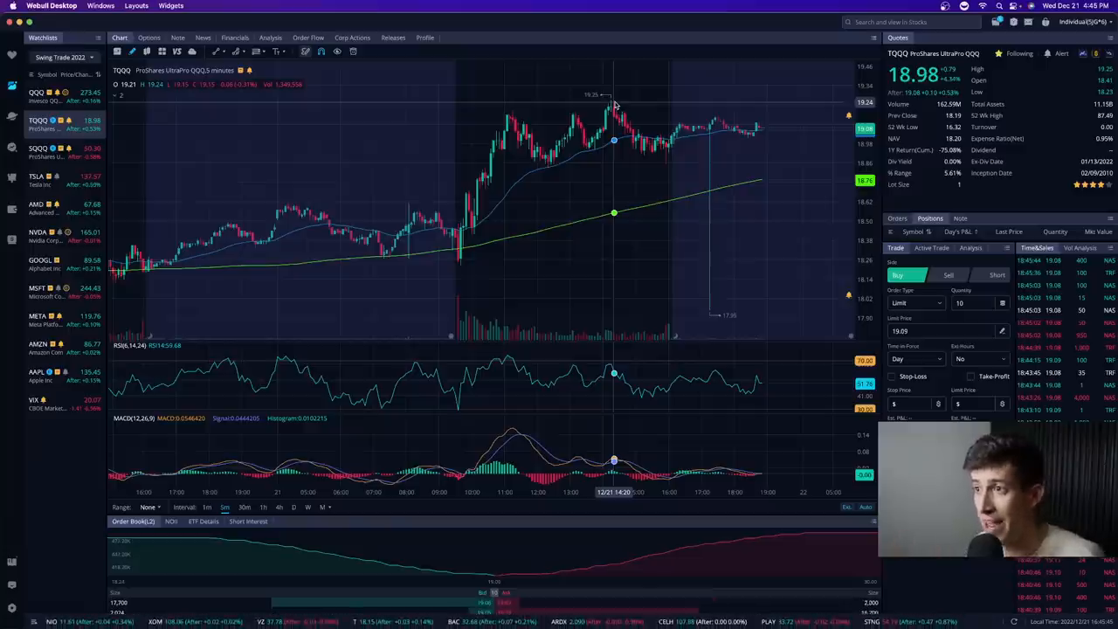
pyautogui.moveTo(567, 139)
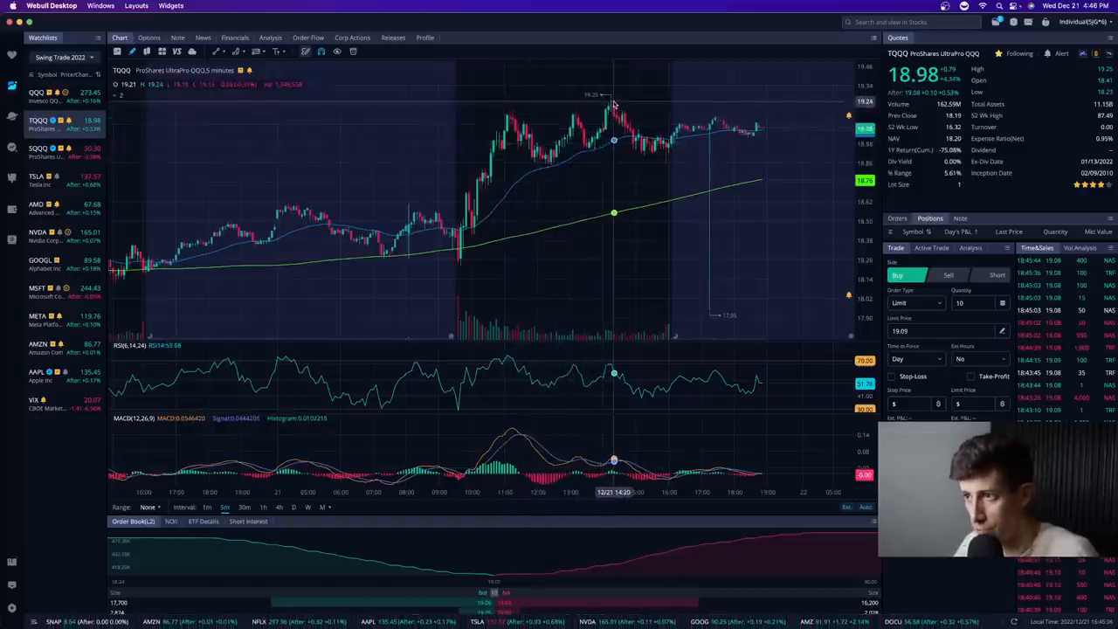
pyautogui.moveTo(627, 135)
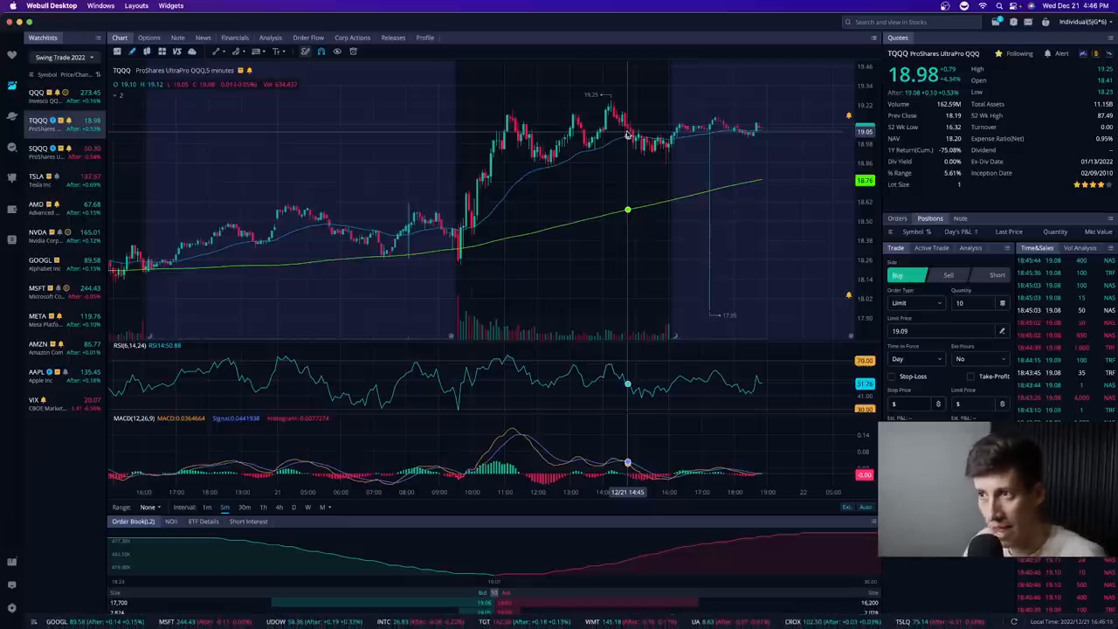
pyautogui.moveTo(592, 118)
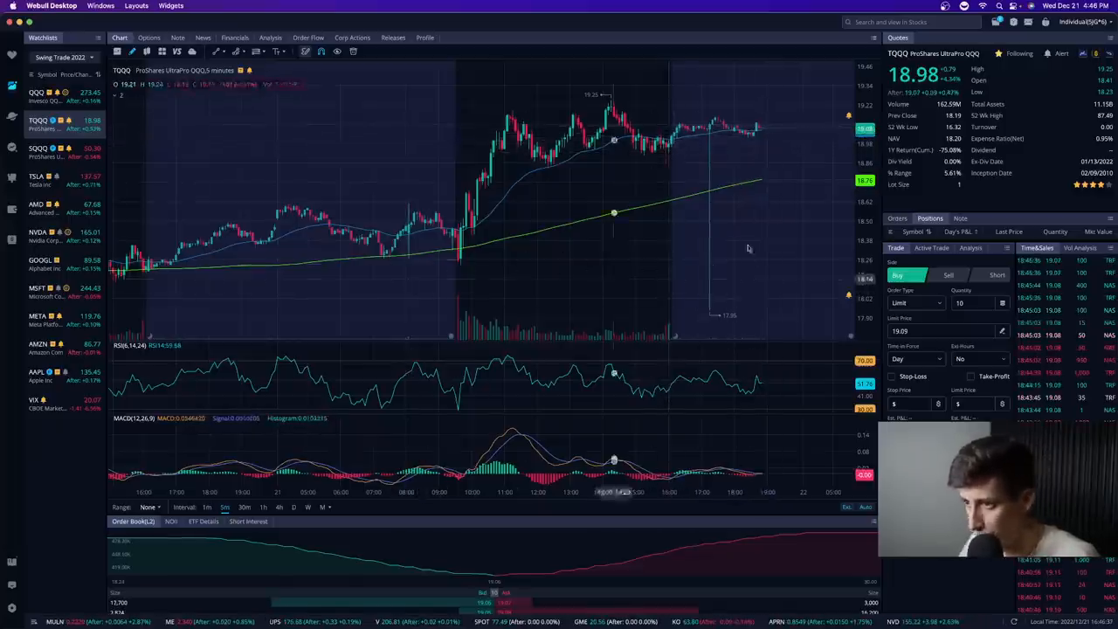
pyautogui.moveTo(662, 175)
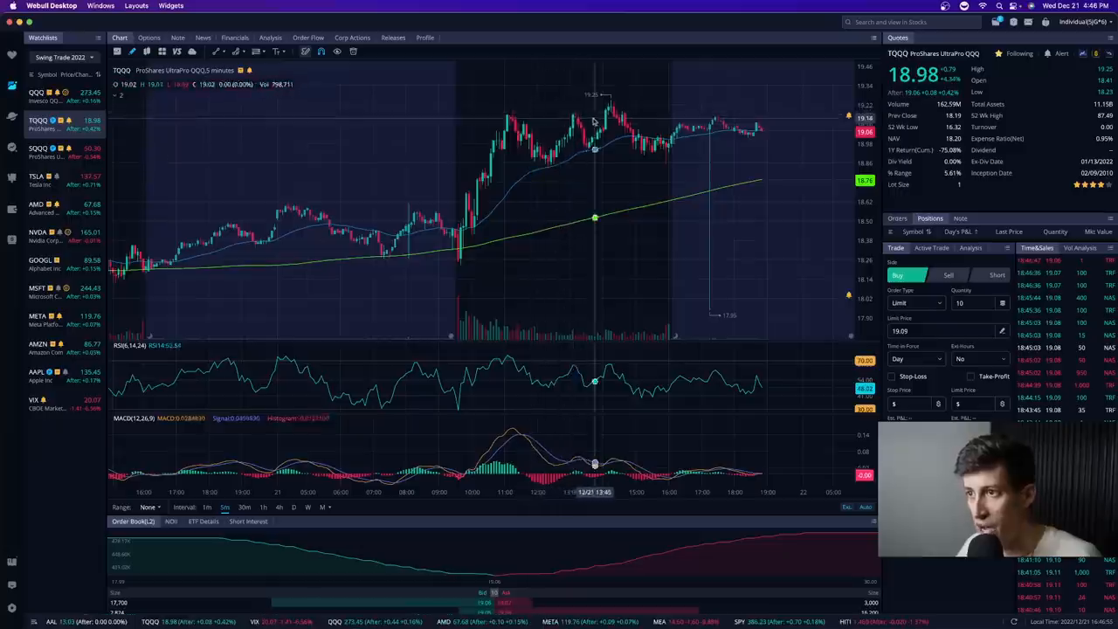
pyautogui.moveTo(578, 115)
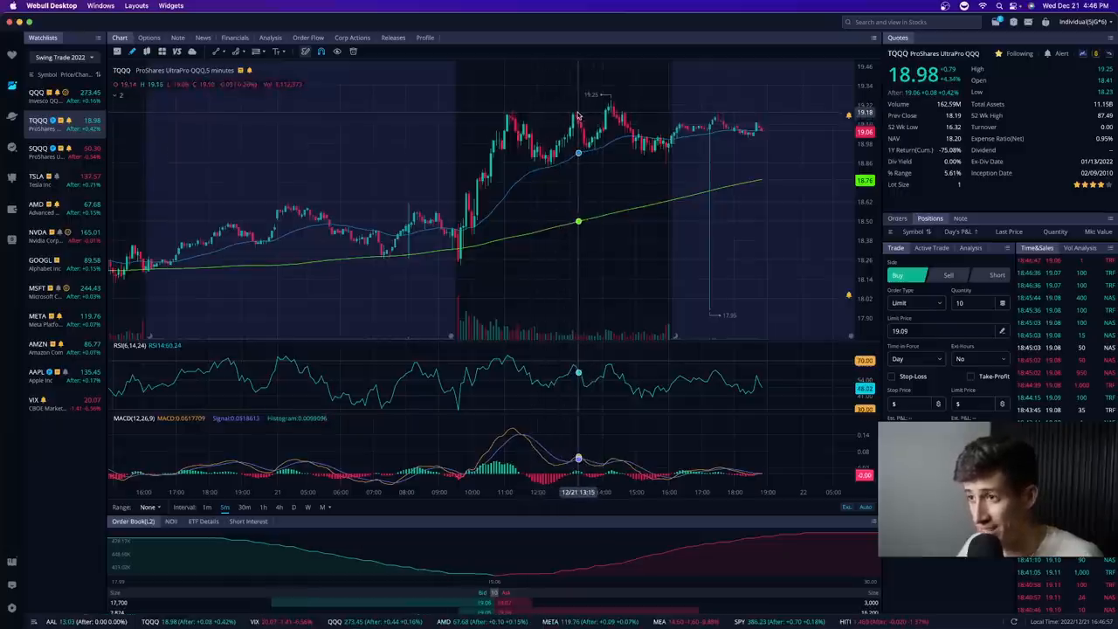
pyautogui.moveTo(587, 154)
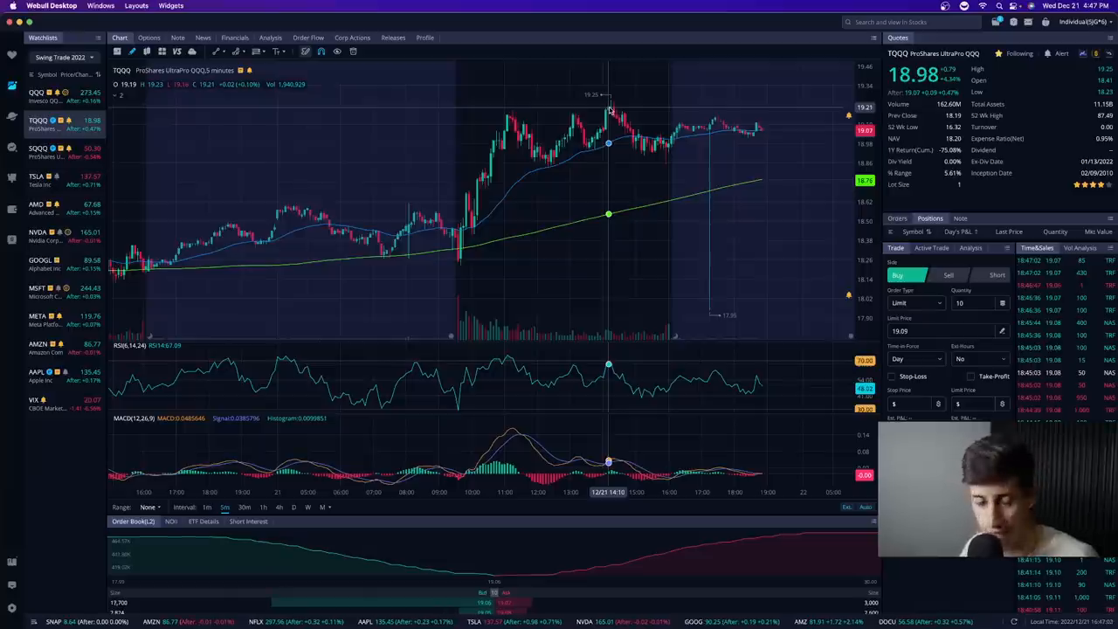
pyautogui.moveTo(646, 140)
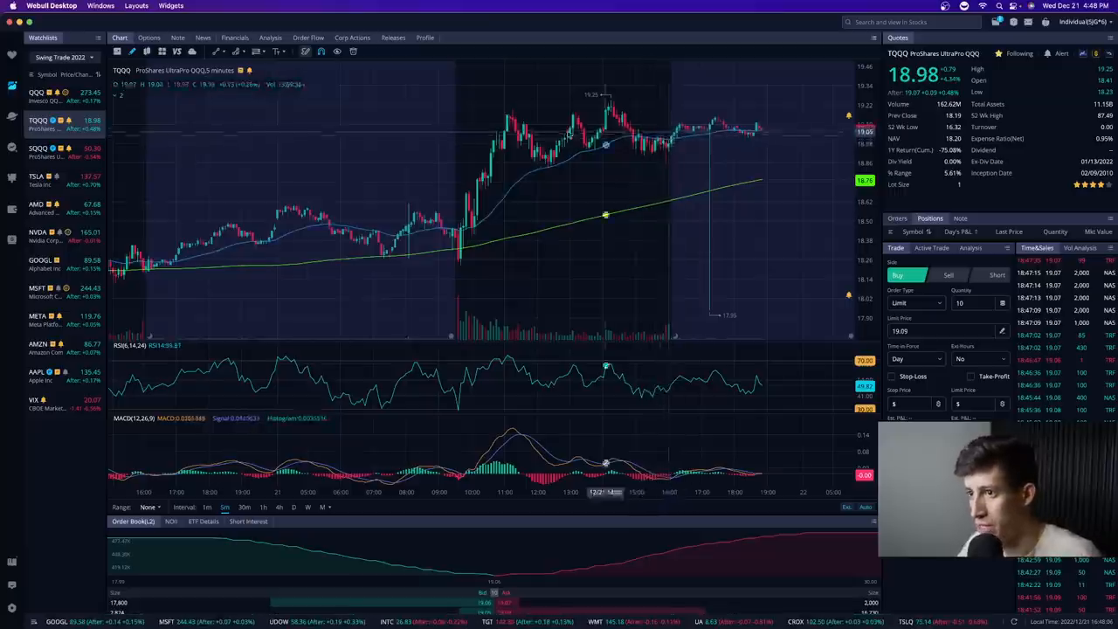
pyautogui.moveTo(469, 230)
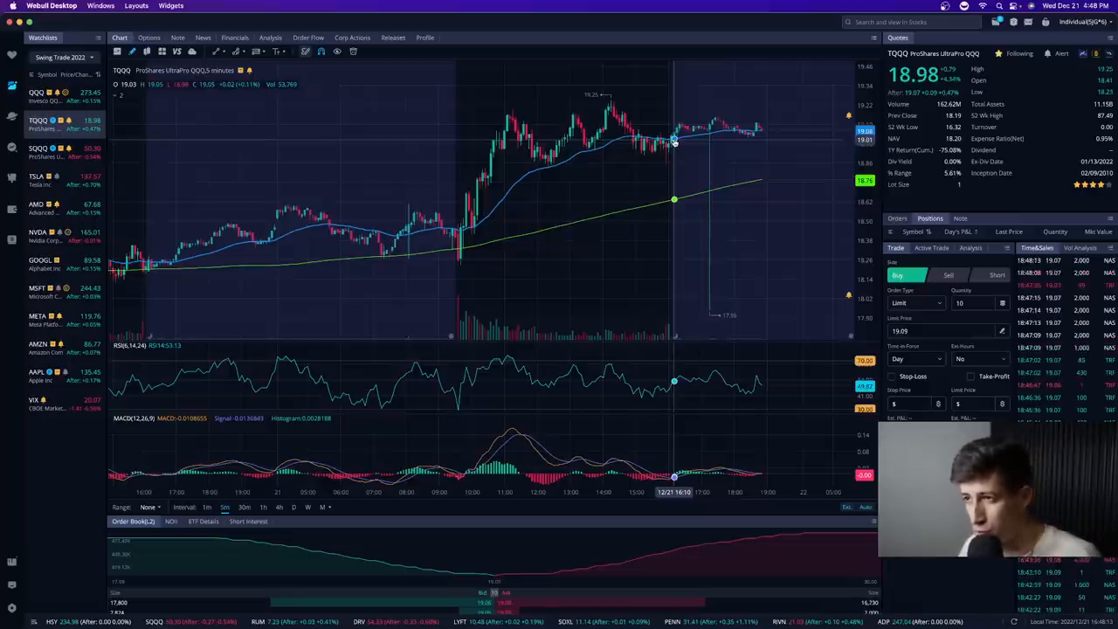
pyautogui.moveTo(657, 144)
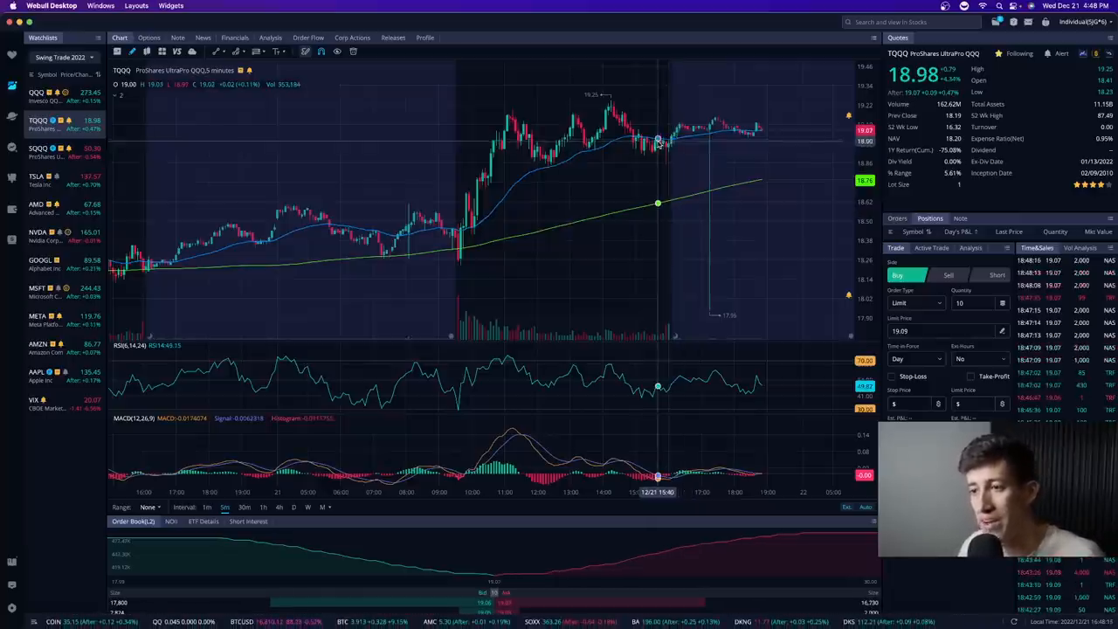
pyautogui.moveTo(480, 243)
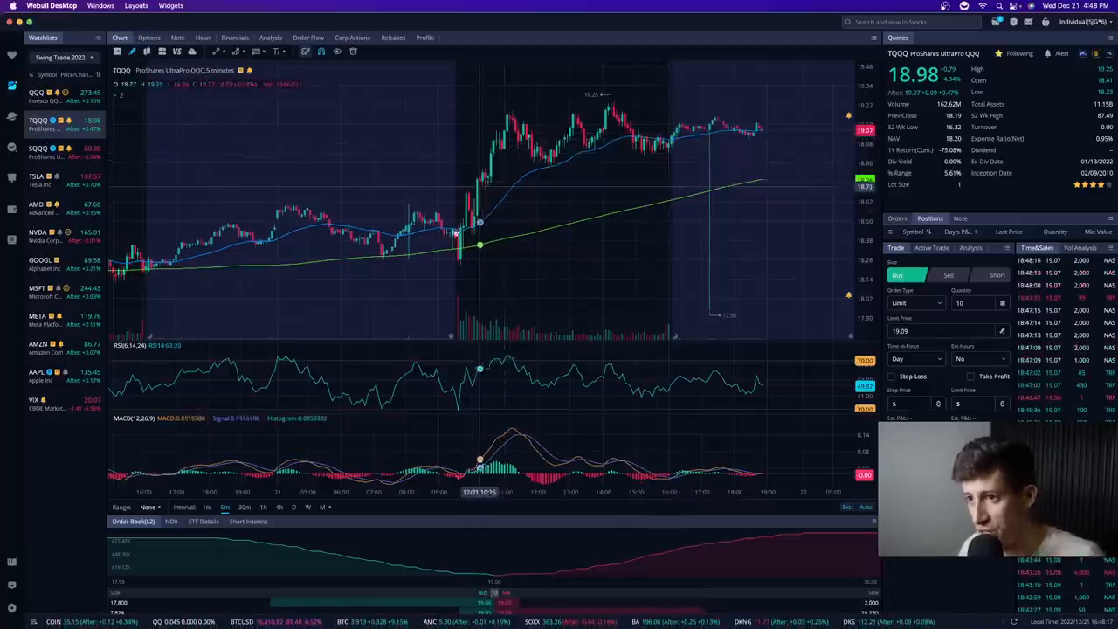
pyautogui.moveTo(565, 162)
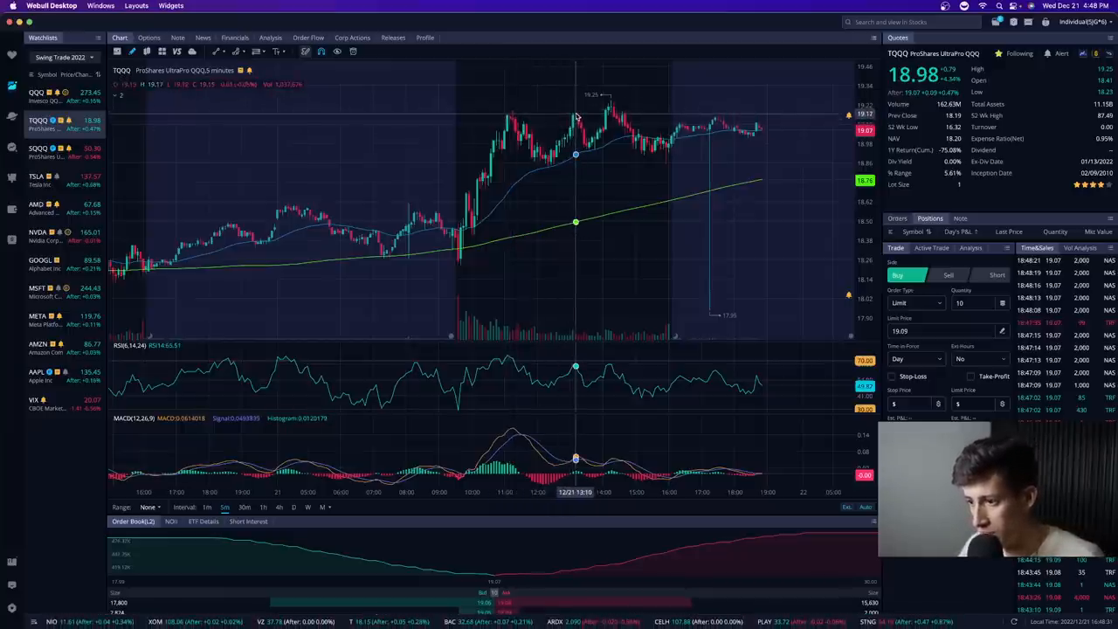
pyautogui.moveTo(485, 131)
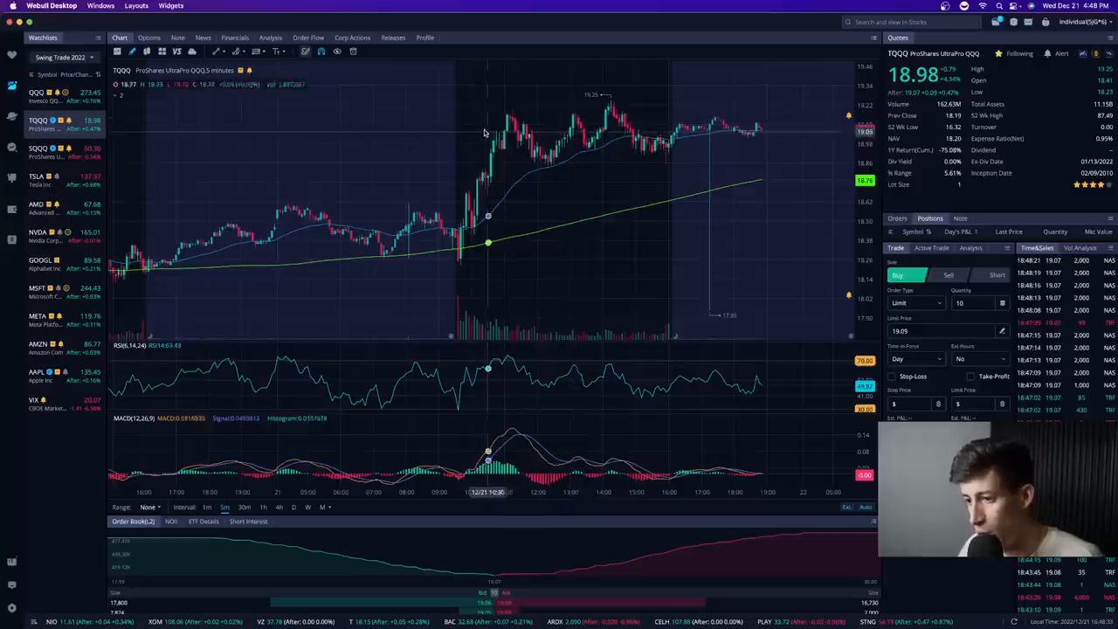
pyautogui.moveTo(526, 120)
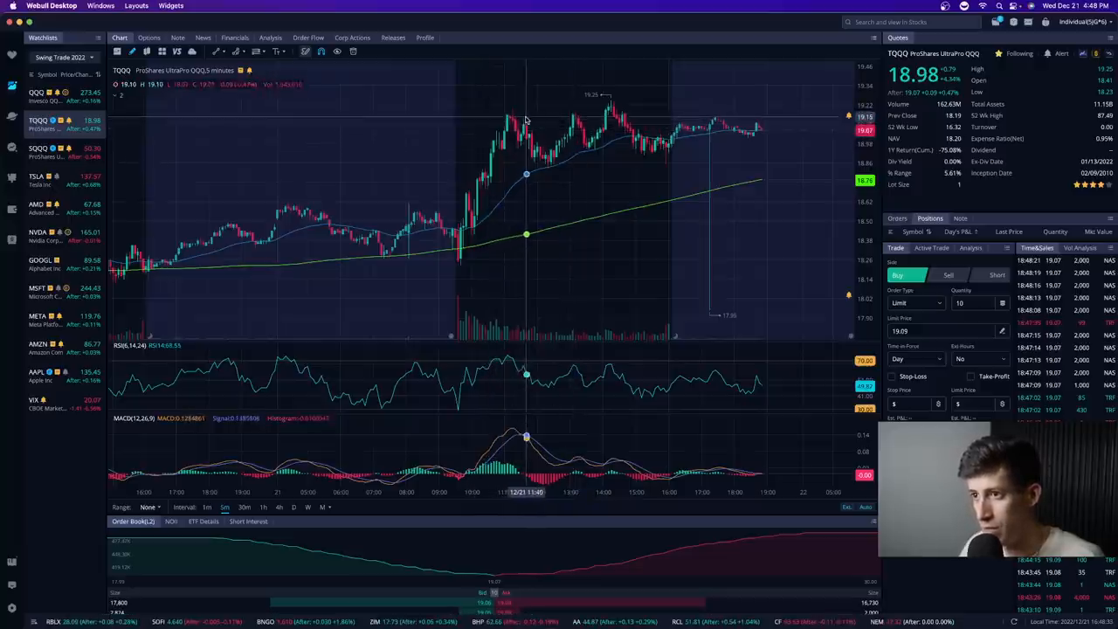
pyautogui.moveTo(578, 116)
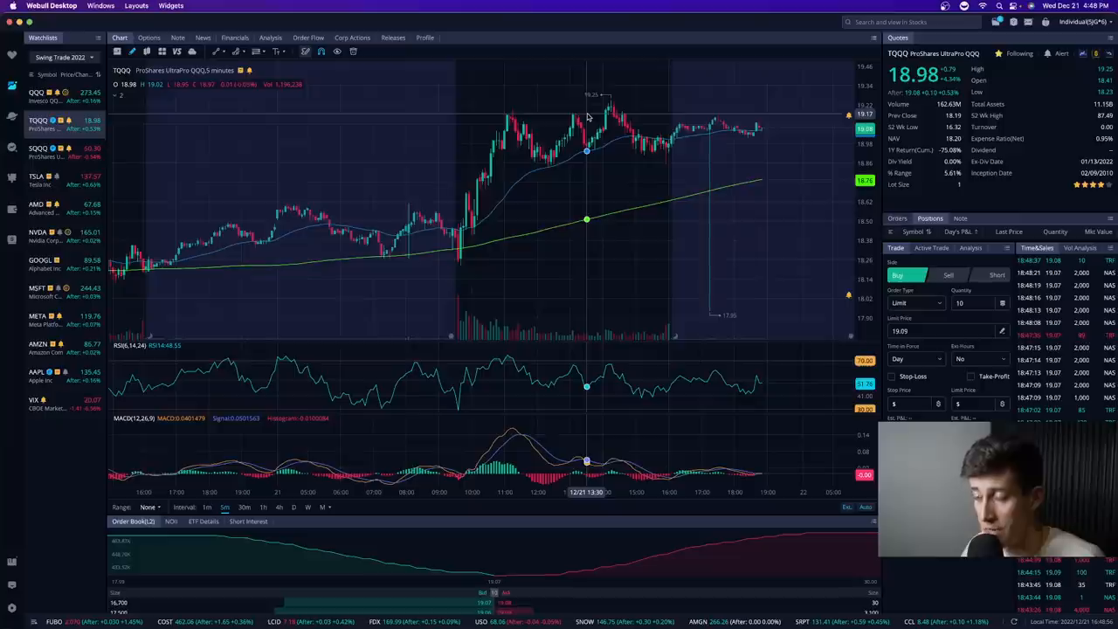
pyautogui.moveTo(676, 144)
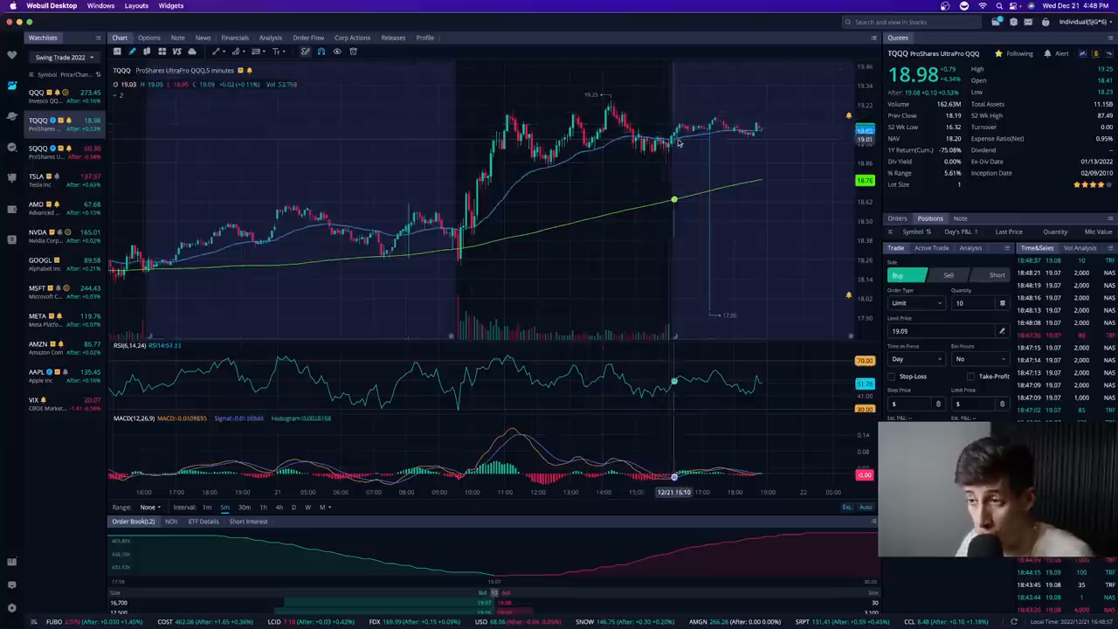
pyautogui.moveTo(624, 175)
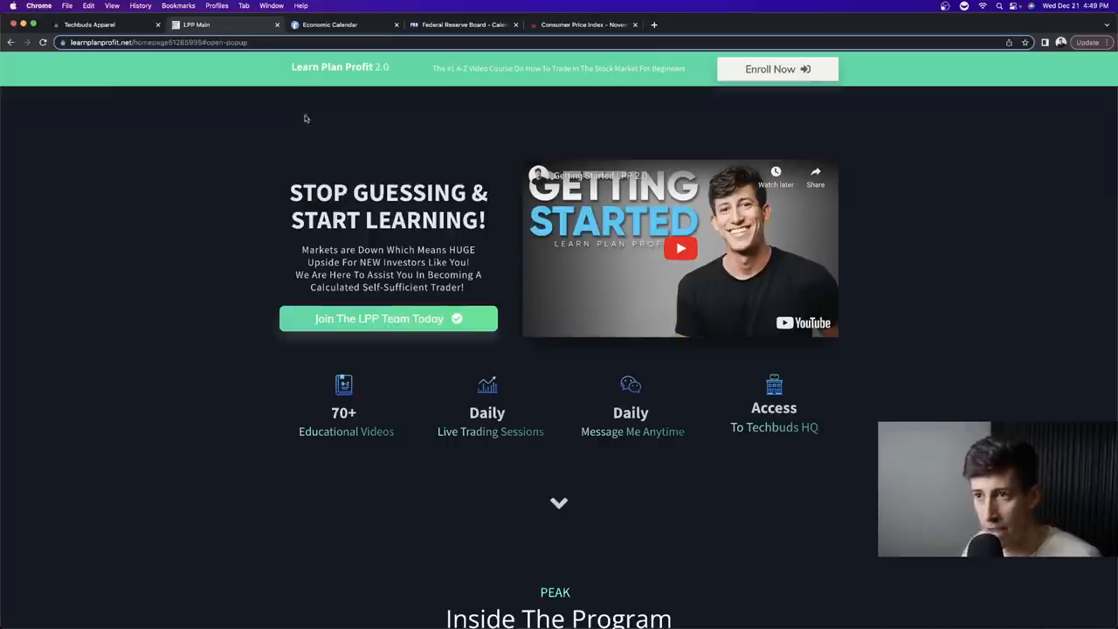
pyautogui.moveTo(406, 88)
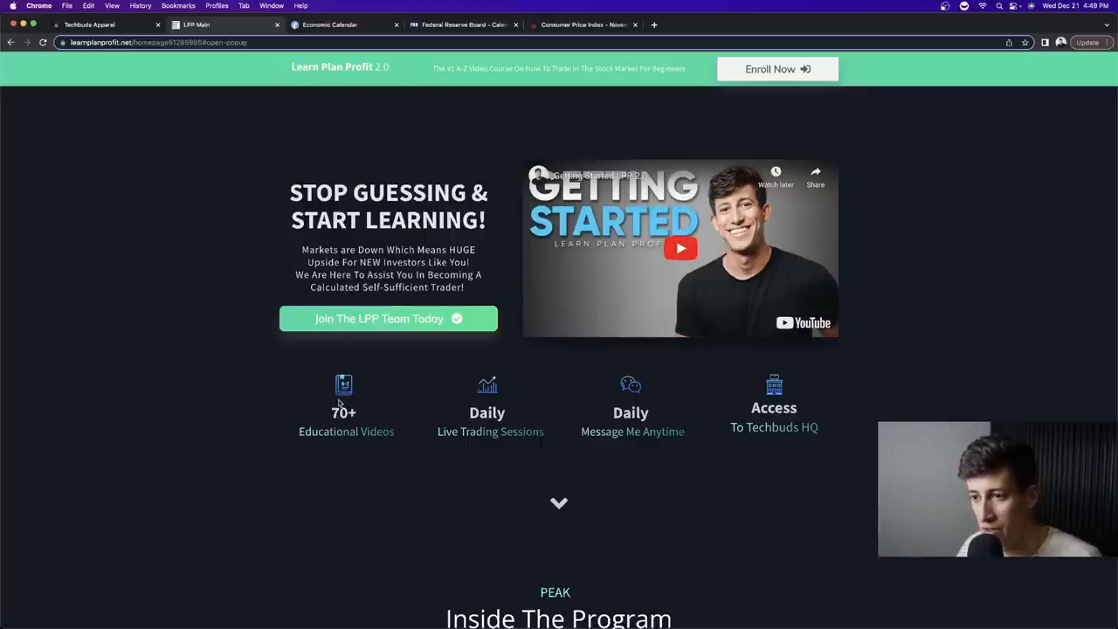
pyautogui.moveTo(638, 443)
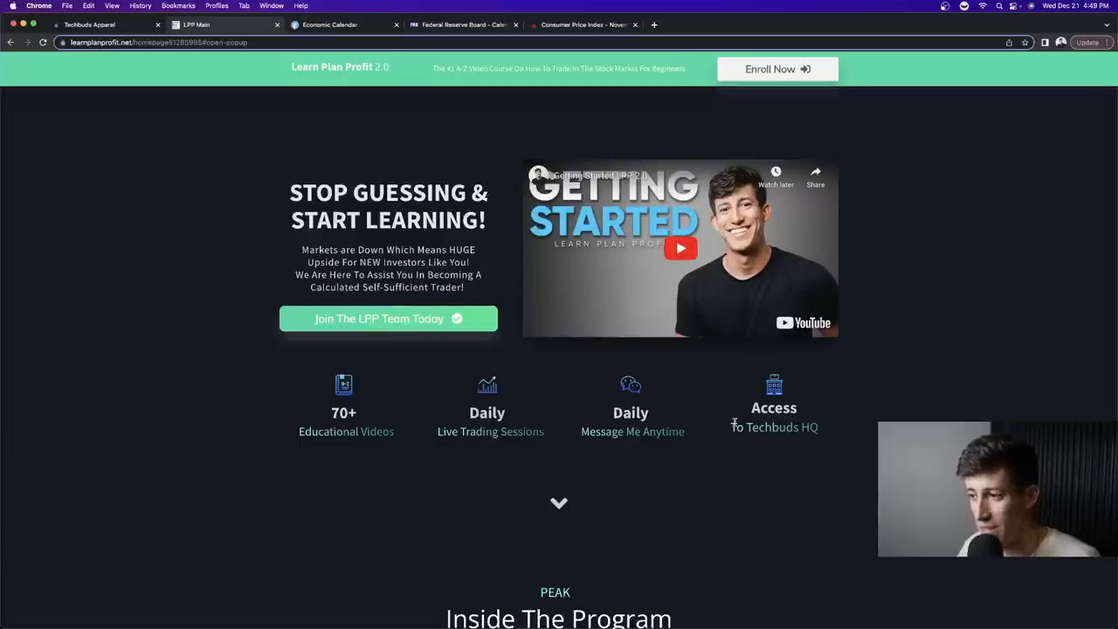
pyautogui.moveTo(816, 372)
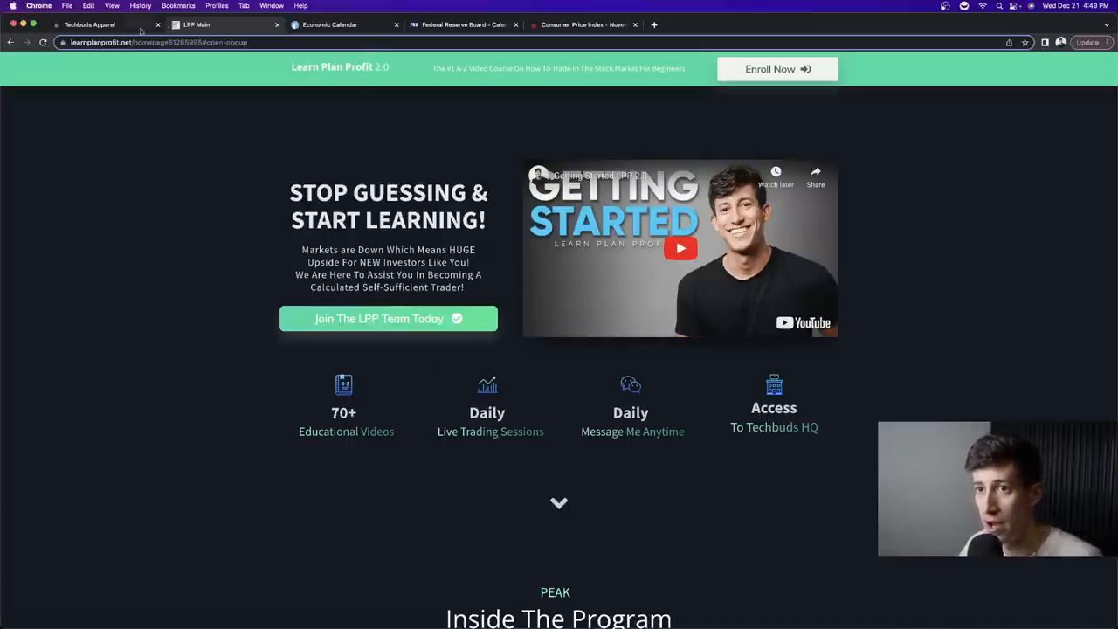
# Switch Chrome to the Techbuds Apparel tab showing its Christmas giveaway homepage
pyautogui.click(88, 24)
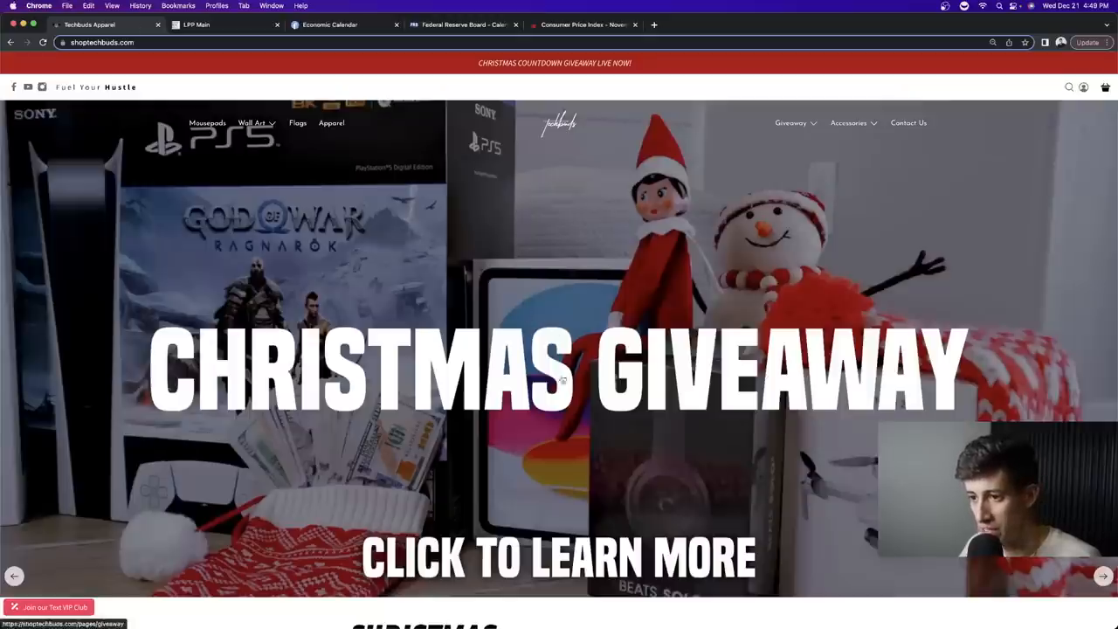